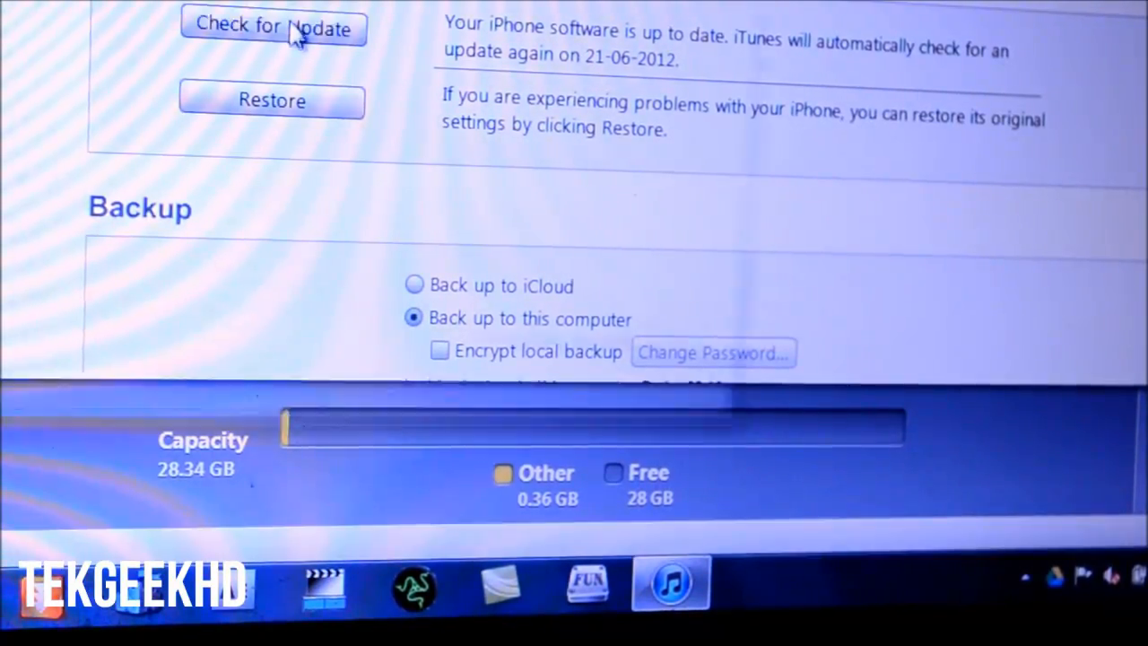
- Choose the custom iPhone2,1_6.0_10A5316k_Restore - iMZDL.com.ipsw as the phone's update file
click(273, 101)
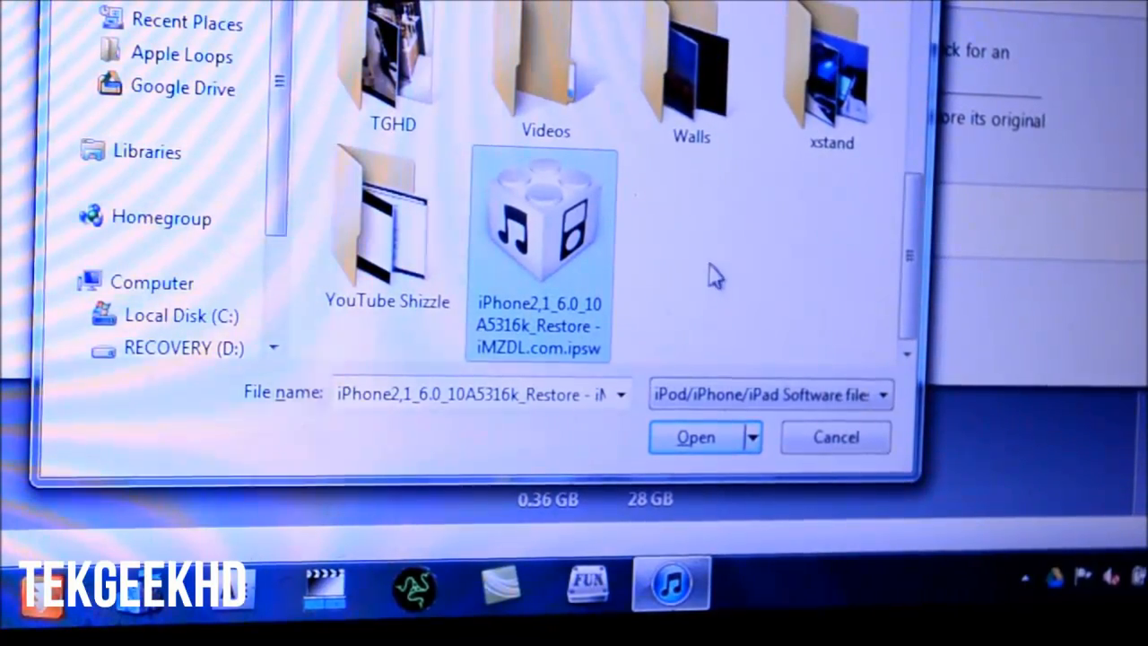
mouse_move(668, 234)
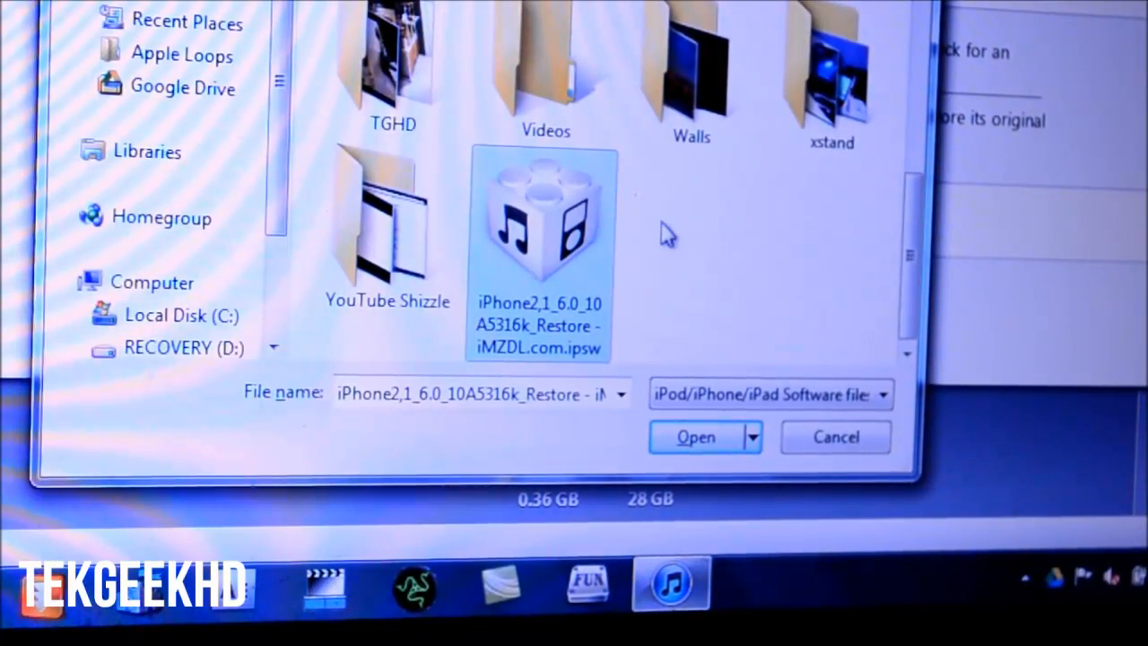
mouse_move(664, 230)
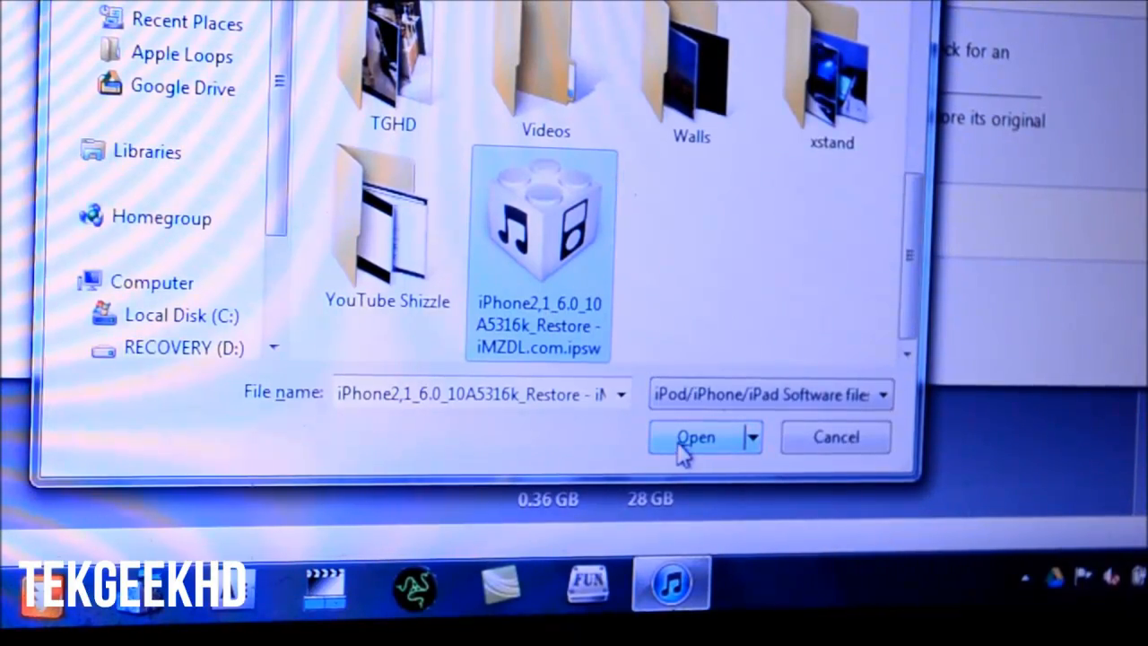
click(696, 438)
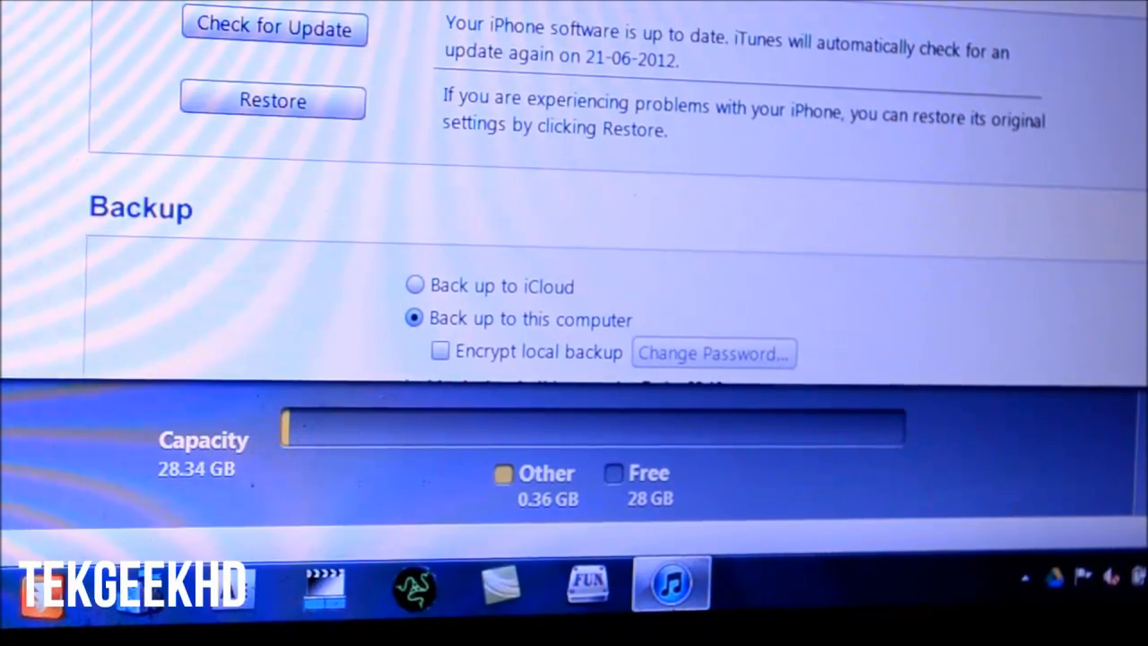
- Confirm the prompt to update the iPhone to iOS 6.0 with Apple verification
click(273, 29)
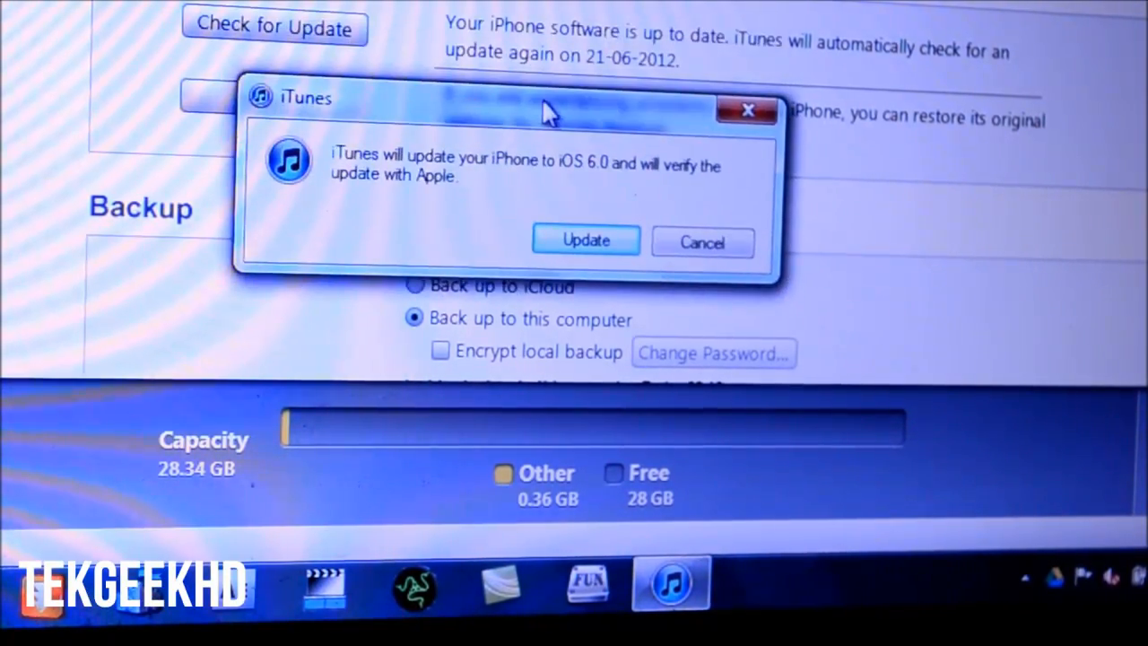
mouse_move(517, 179)
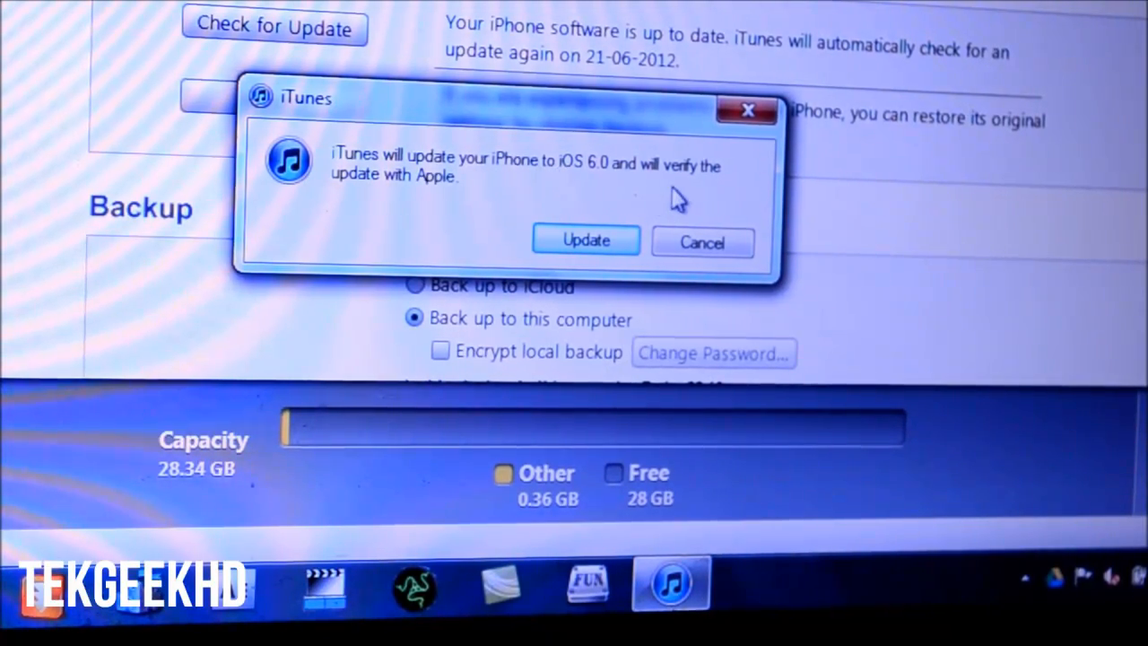
click(701, 243)
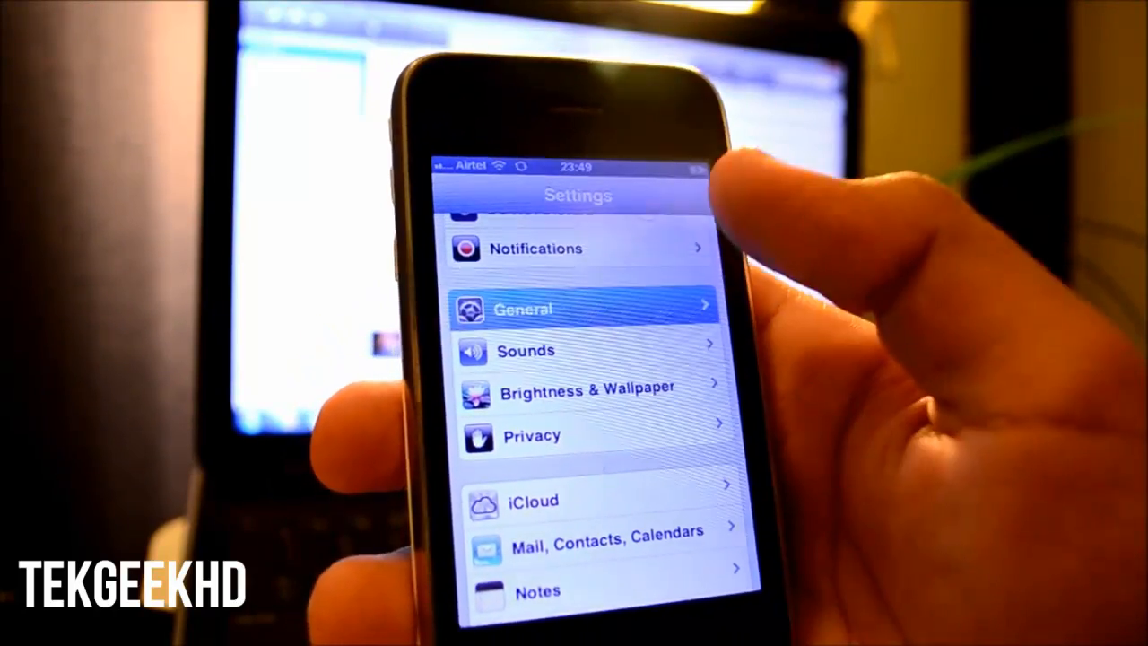
- Show the iPhone's About page under General settings to check the installed version
click(578, 309)
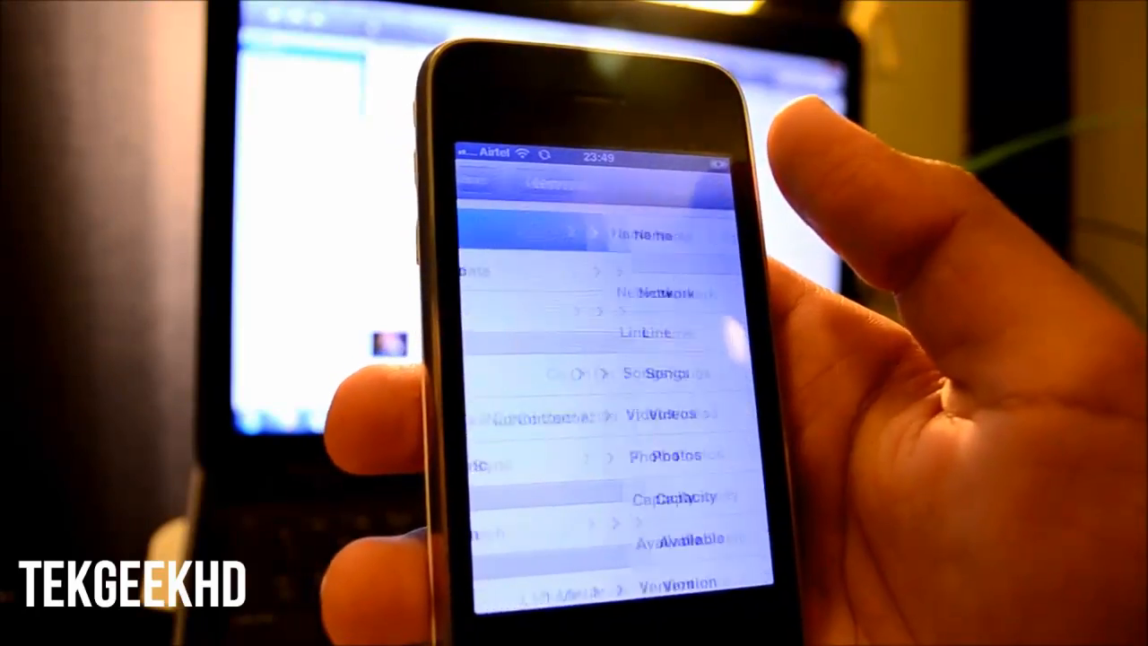